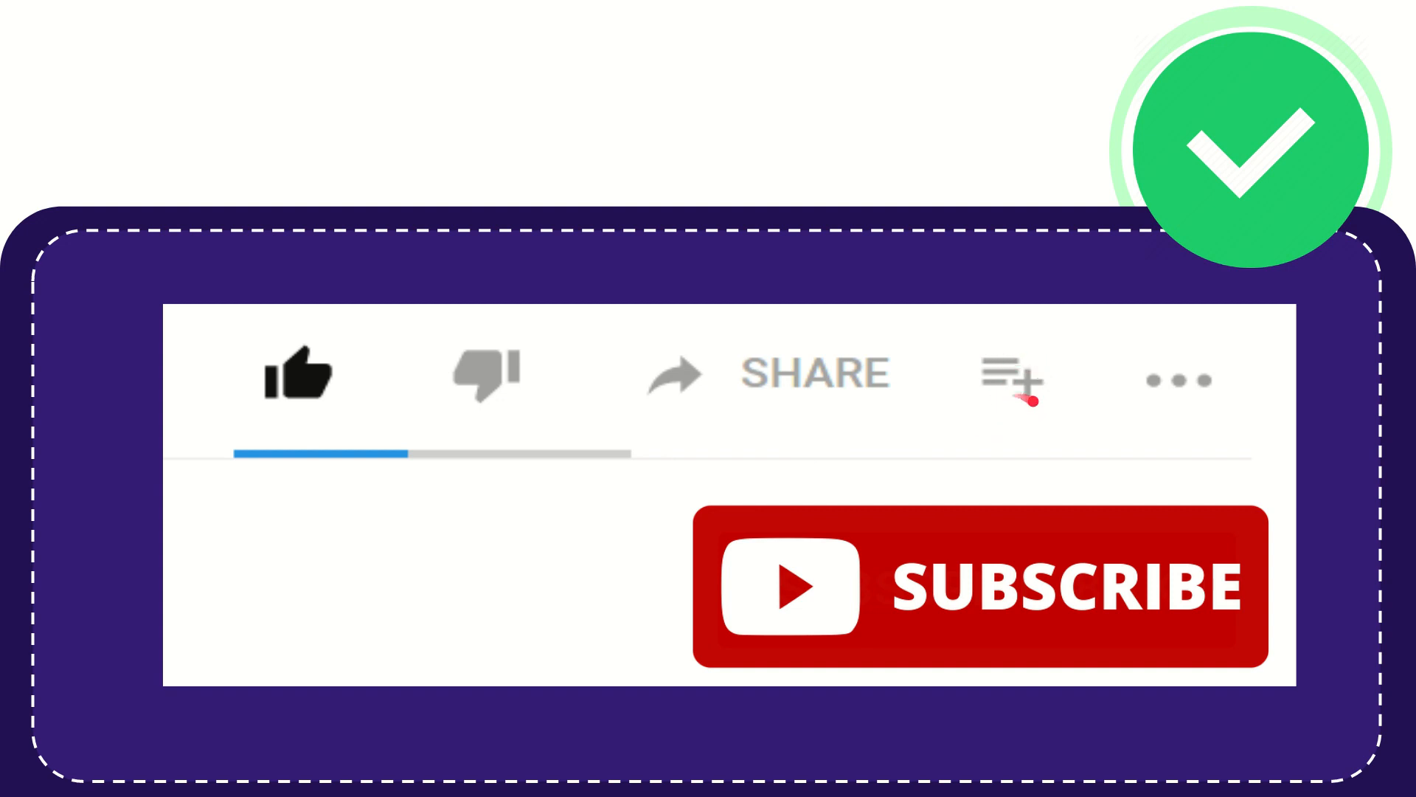
{"action": "mouse_move", "coordinate": [1179, 378]}
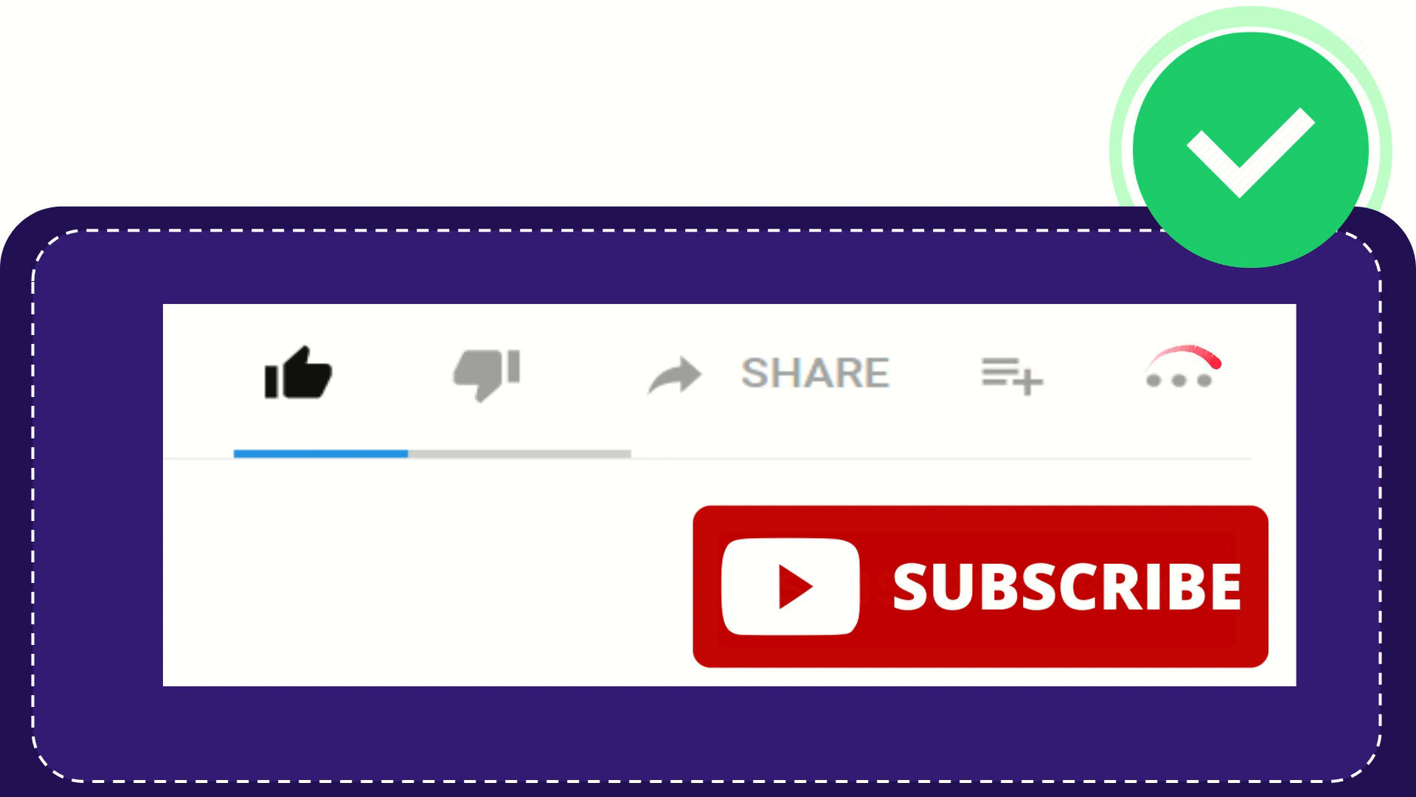